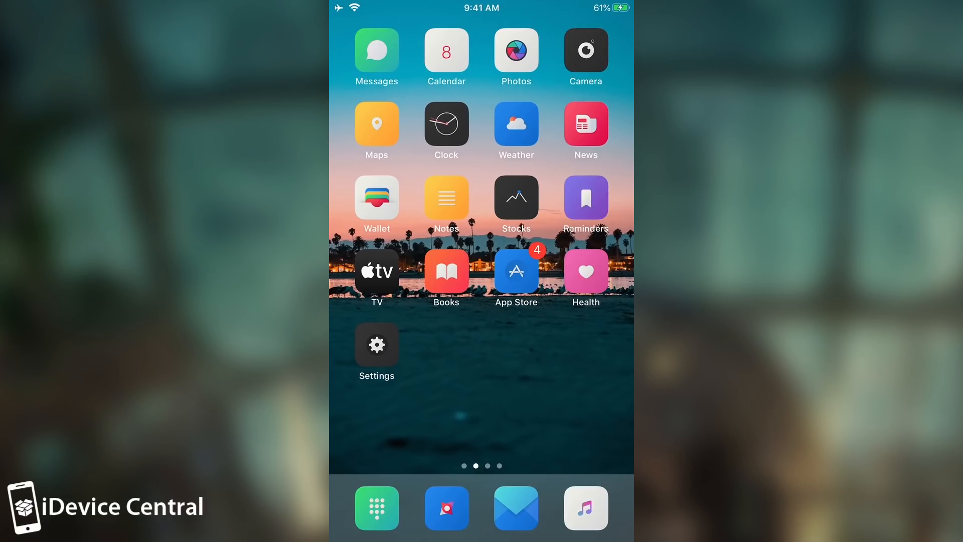
# Swipe across the home screen and bring up Cydia's Home page introducing TweakCompatible
pyautogui.hscroll(-3)
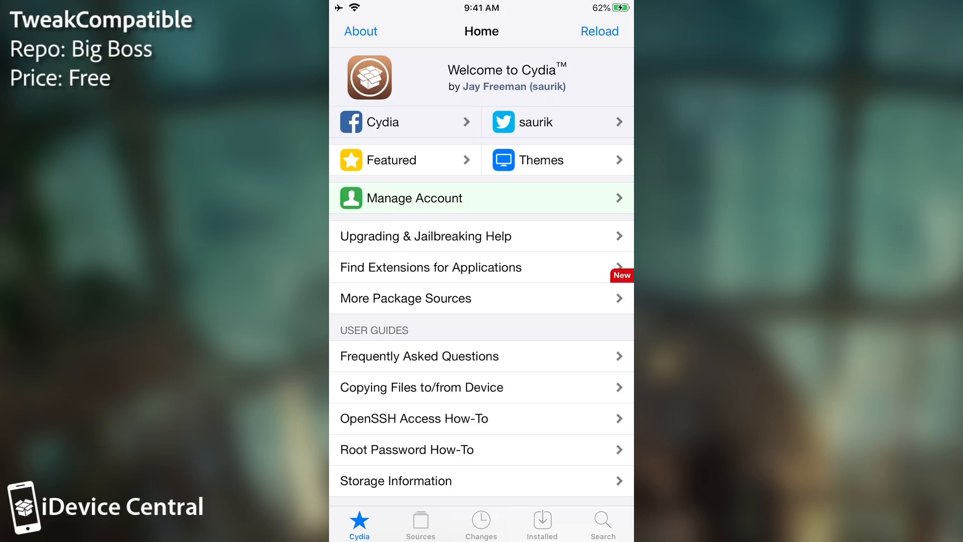
# Scroll through the Tweak Compatible site's working-tweaks list, then return to Sources
pyautogui.click(420, 523)
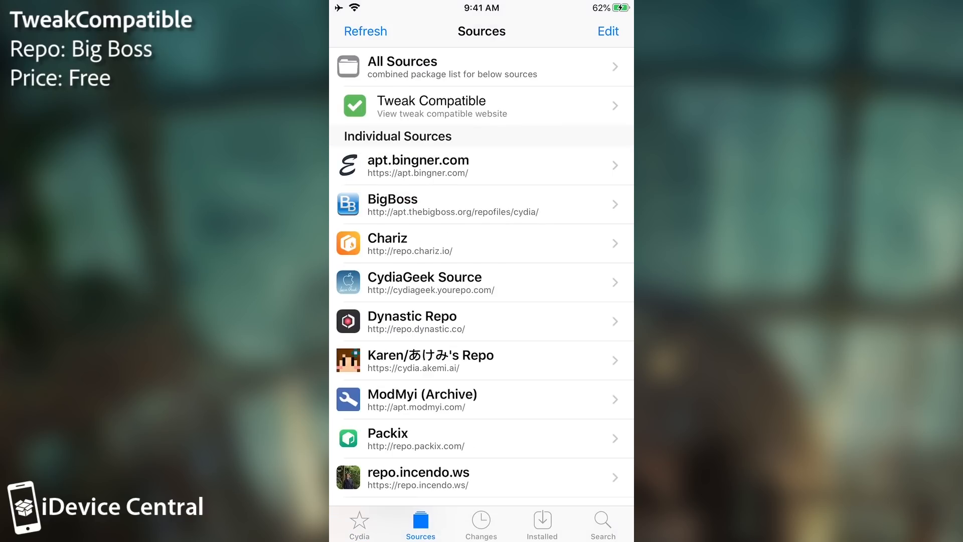
pyautogui.click(481, 106)
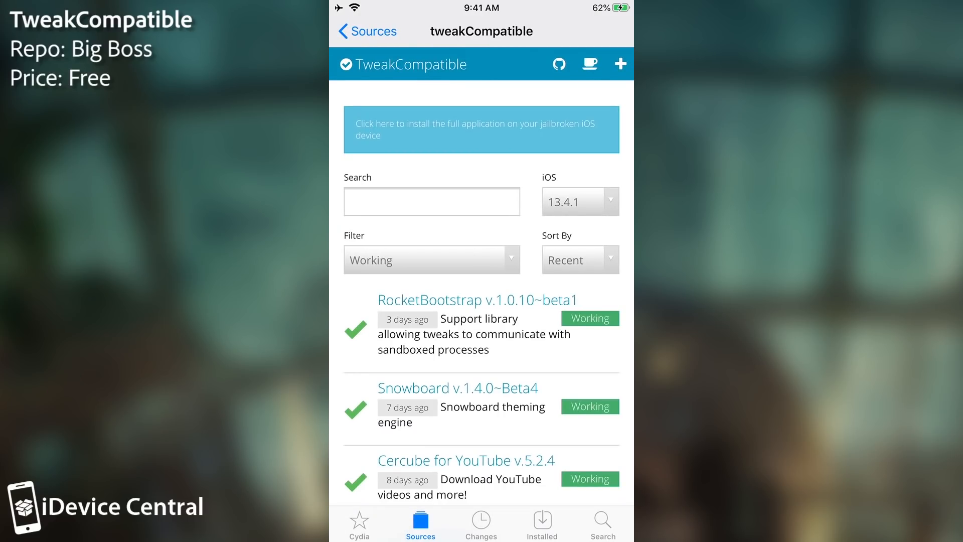
pyautogui.scroll(-3)
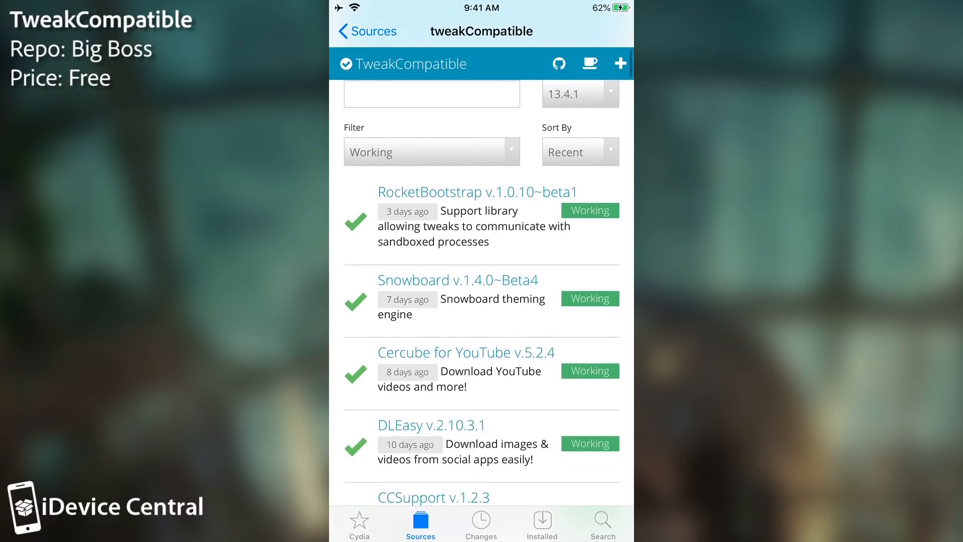
pyautogui.scroll(-3)
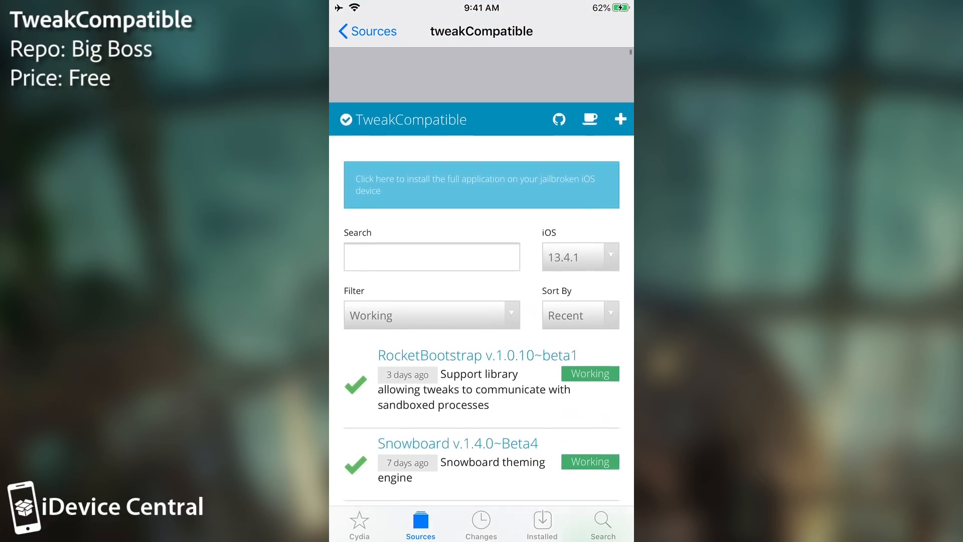
pyautogui.scroll(-3)
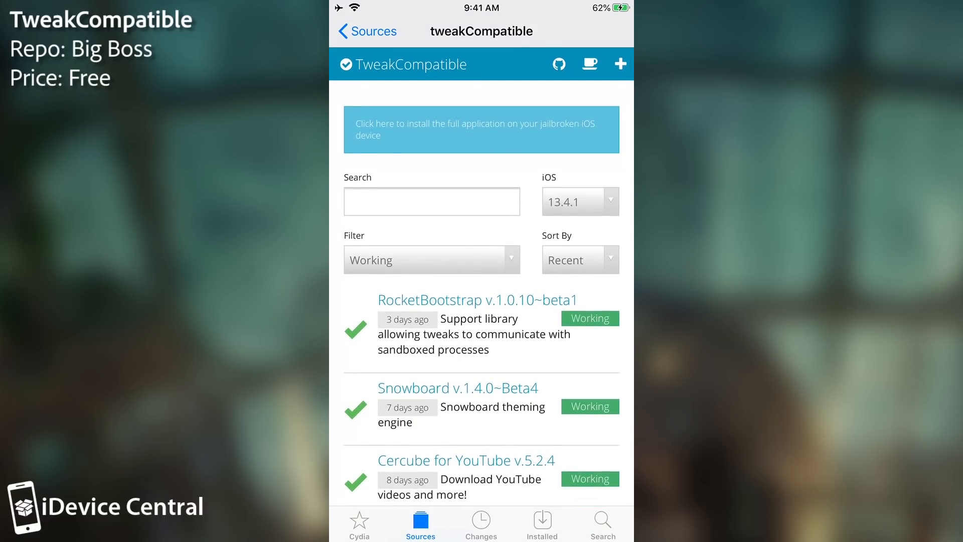
pyautogui.scroll(-3)
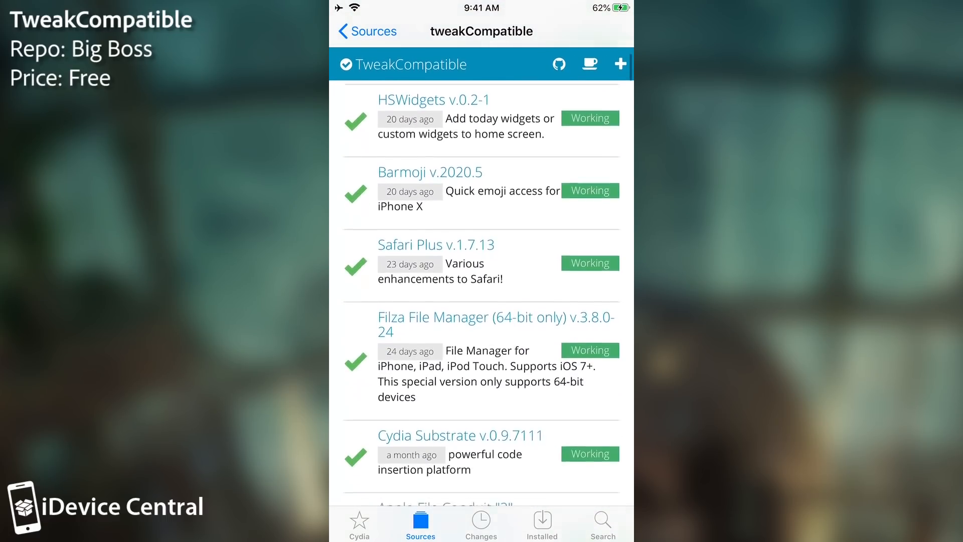
pyautogui.scroll(-3)
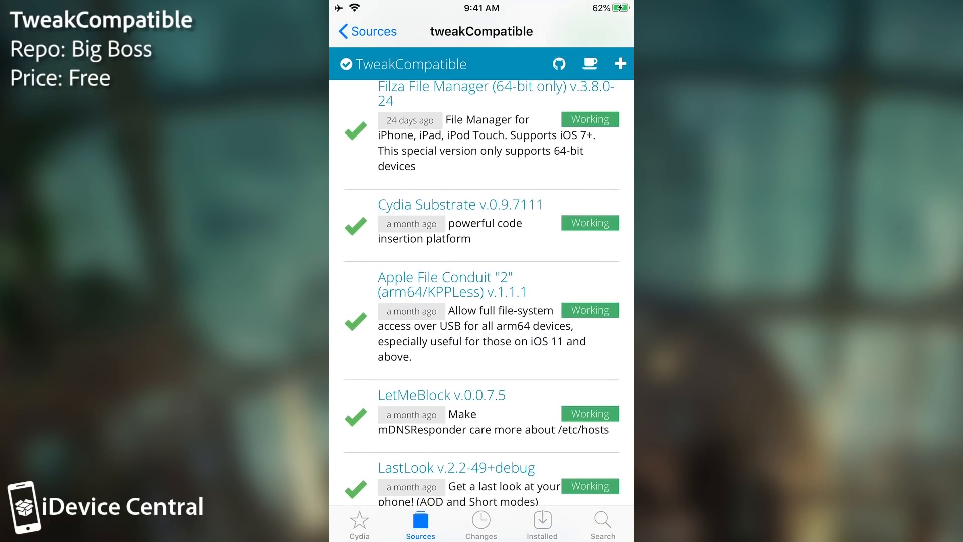
pyautogui.click(367, 31)
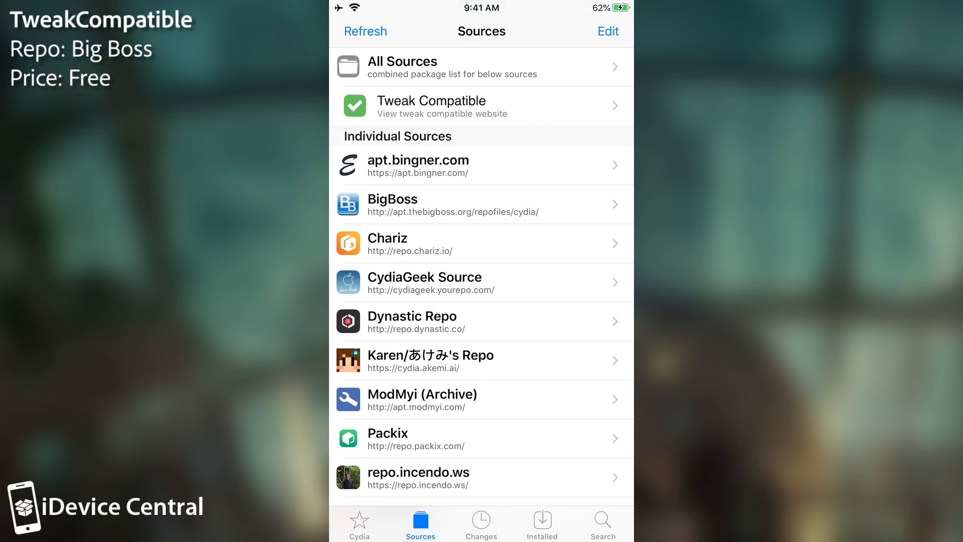
# View tweakCompatible's installed details, then pick an iOS version on the Tweak Compatible site
pyautogui.click(541, 524)
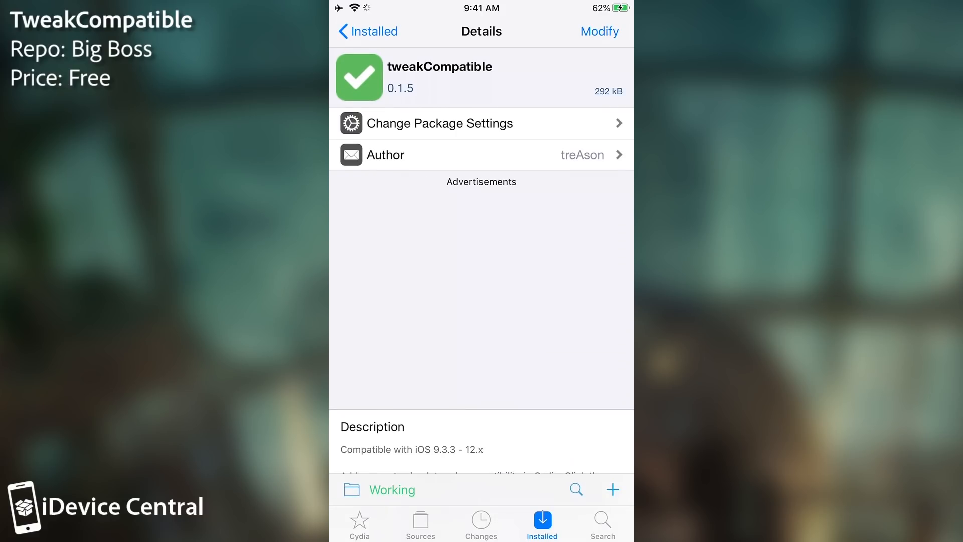
pyautogui.click(369, 31)
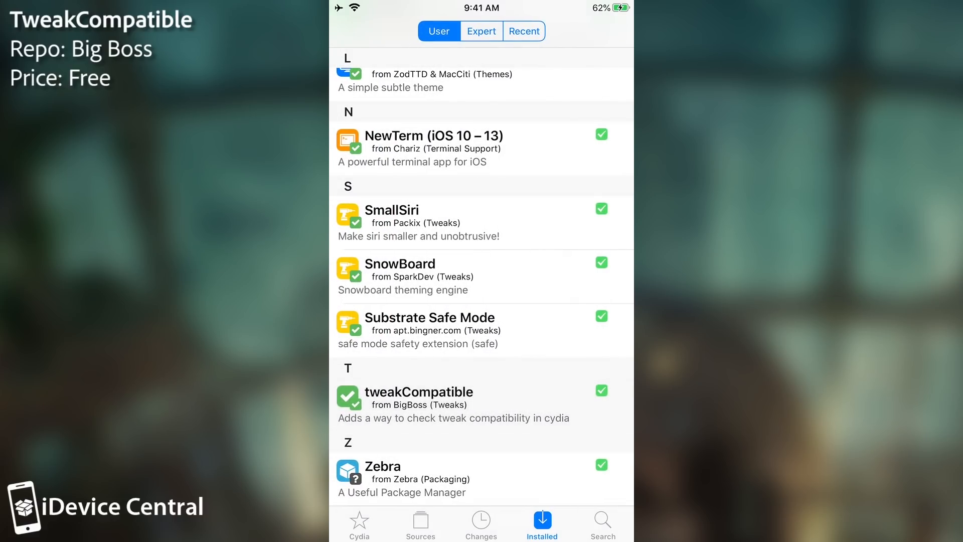
pyautogui.click(419, 524)
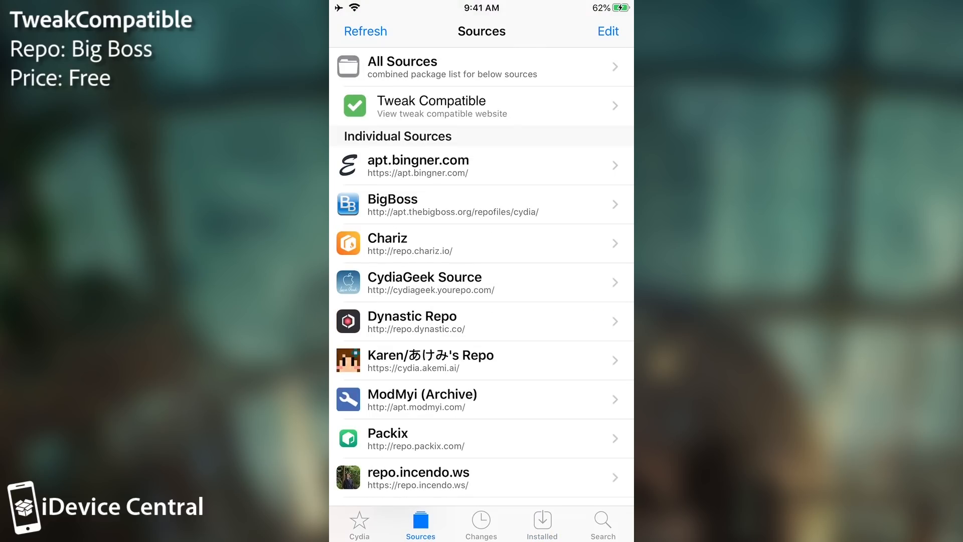
pyautogui.click(482, 105)
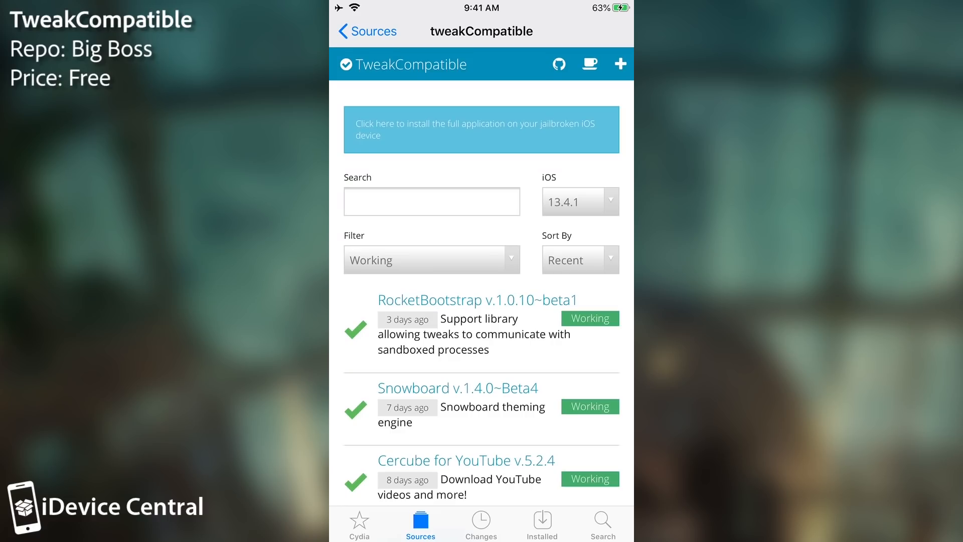
pyautogui.click(578, 201)
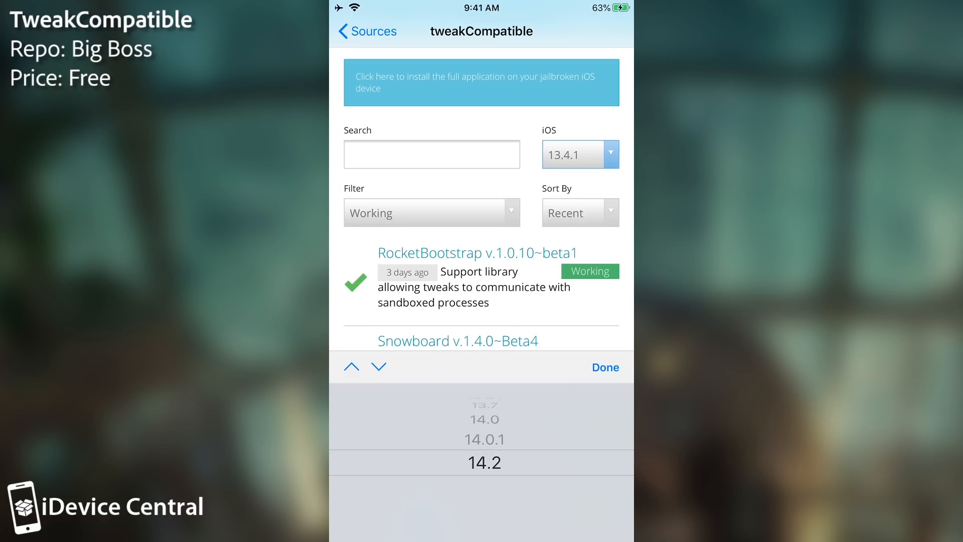
pyautogui.click(604, 367)
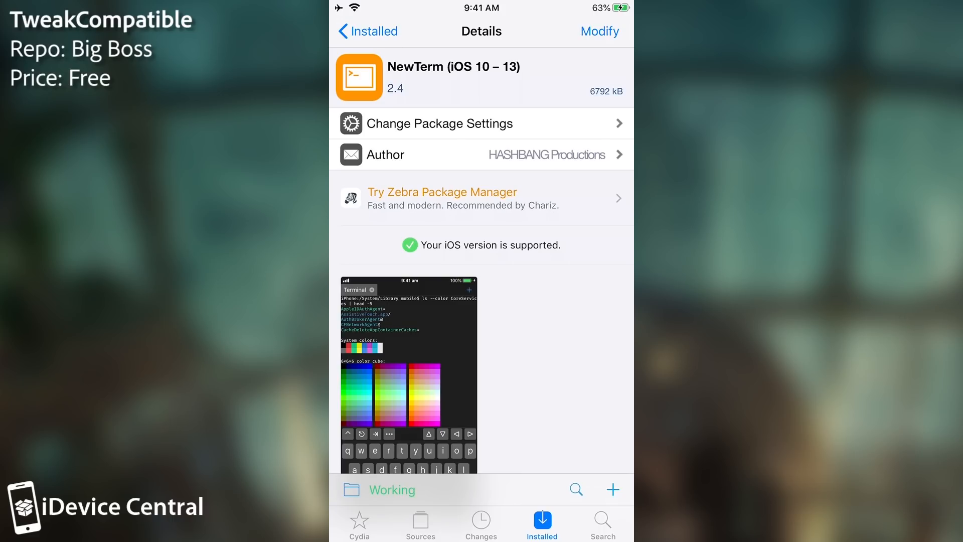
# Review NewTerm's reports for iOS 13.4.1 and other iOS versions, then dismiss them
pyautogui.scroll(-3)
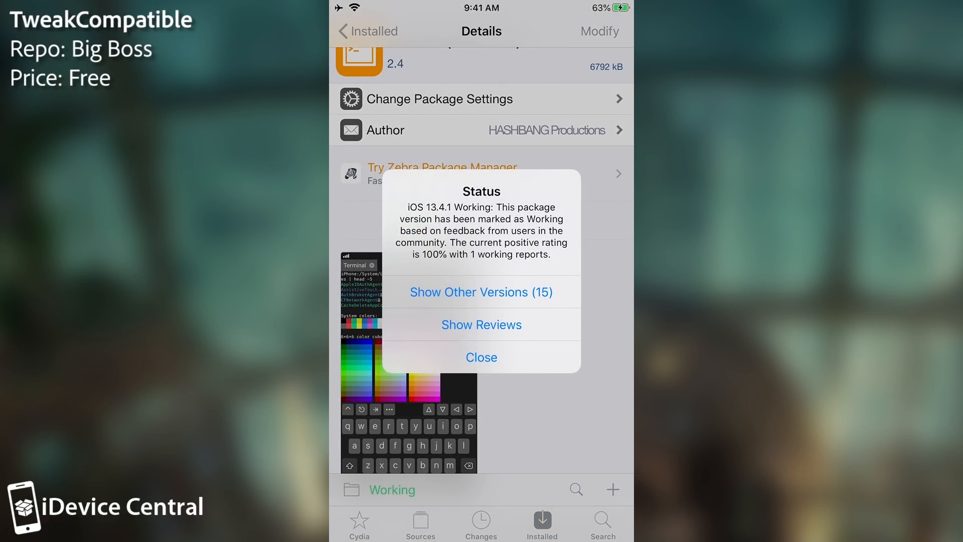
pyautogui.click(481, 292)
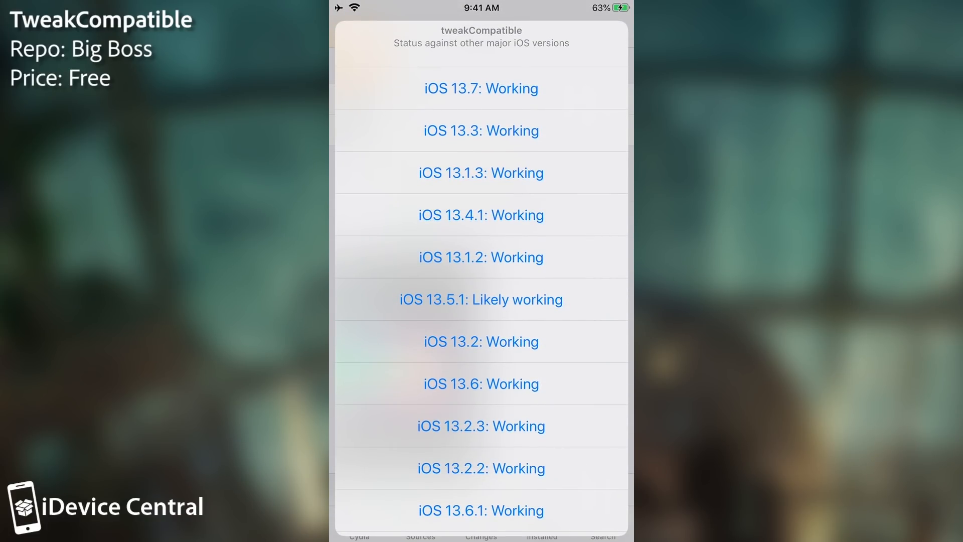
pyautogui.scroll(-3)
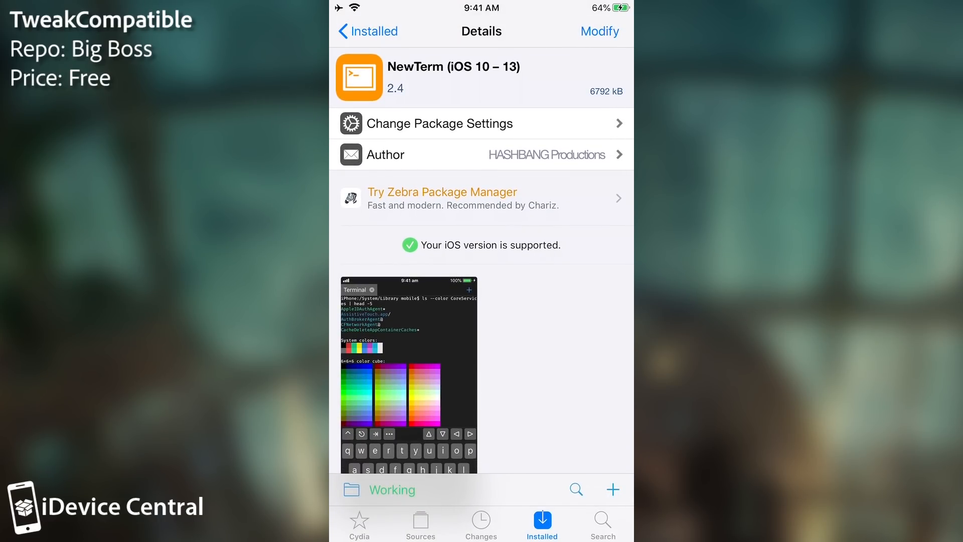
pyautogui.click(364, 31)
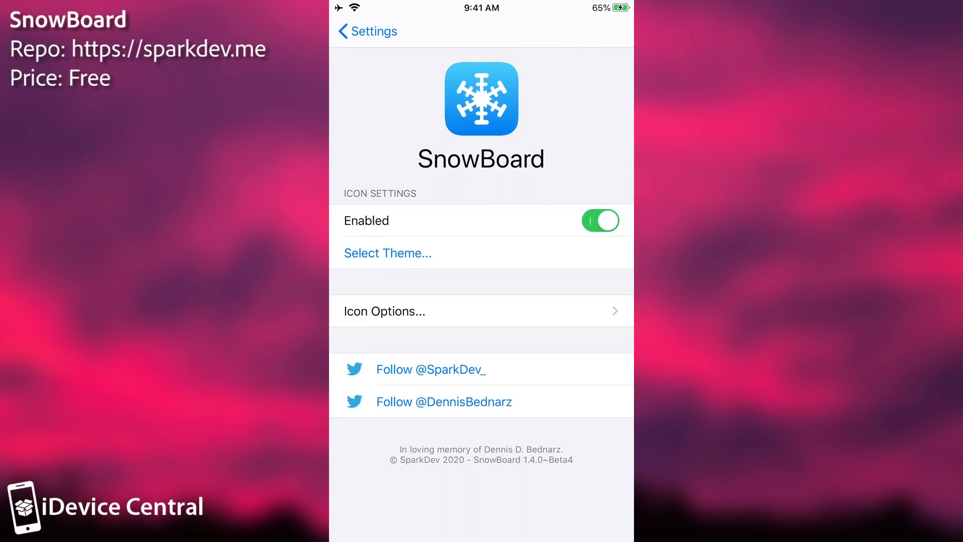
# Open SnowBoard's Icon Options and view its Cydia package details with changelog
pyautogui.click(388, 252)
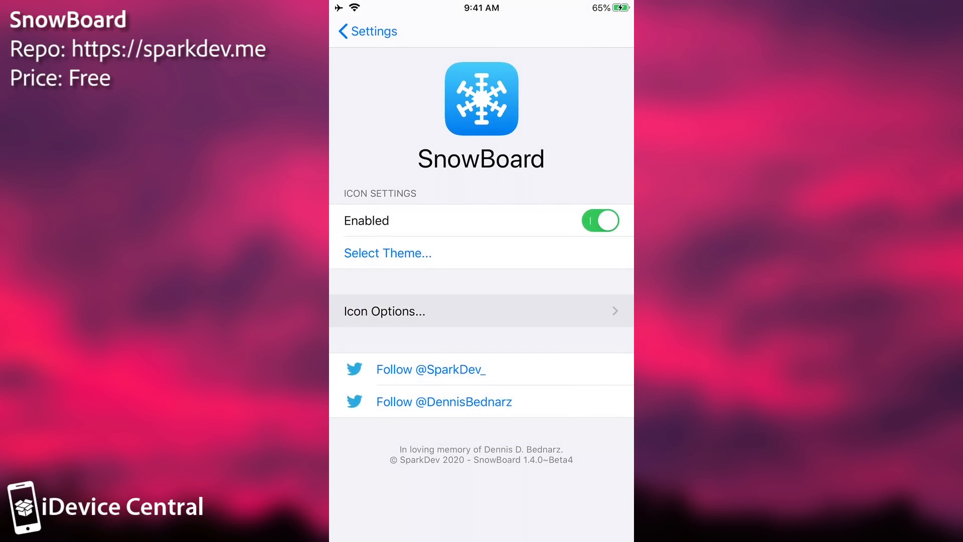
pyautogui.click(383, 311)
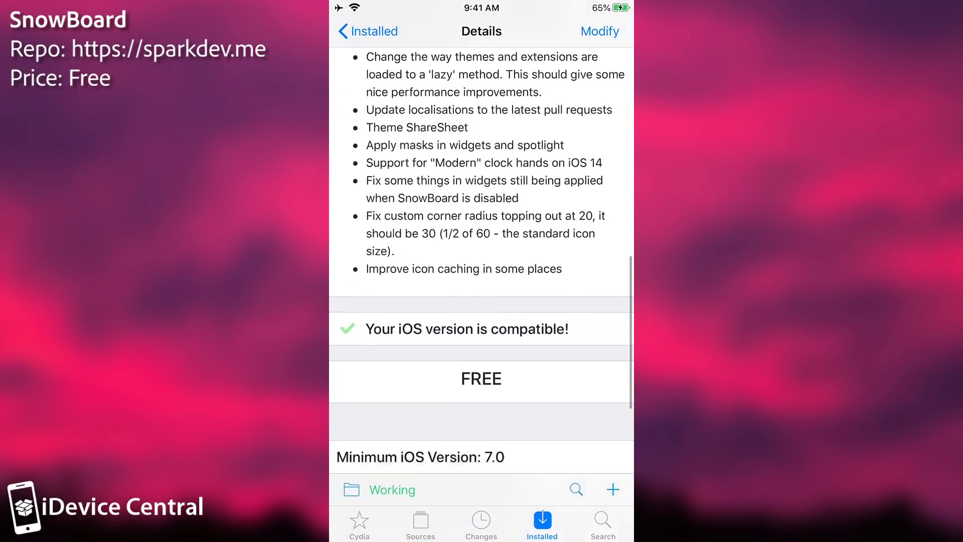
# Scroll SnowBoard's package description, then return to its settings with theming enabled
pyautogui.scroll(-3)
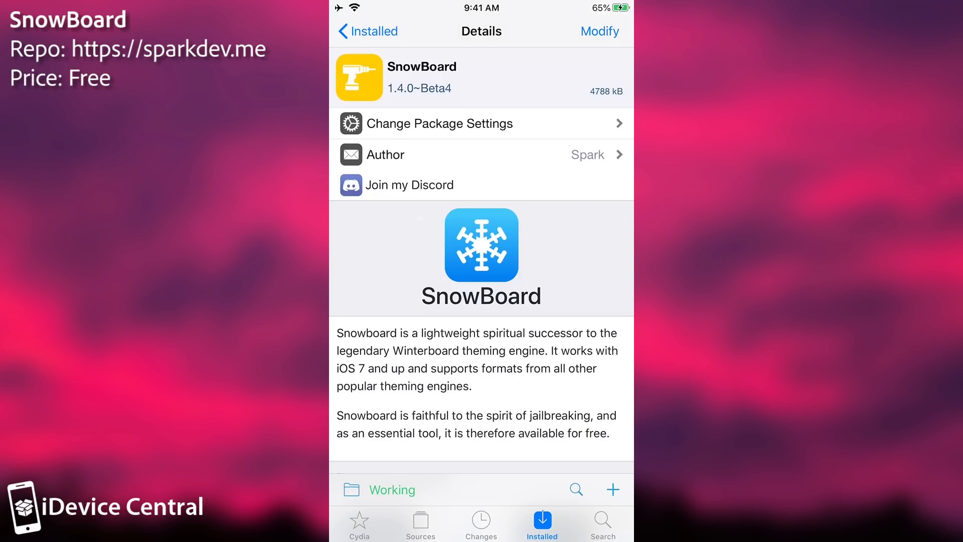
pyautogui.click(368, 31)
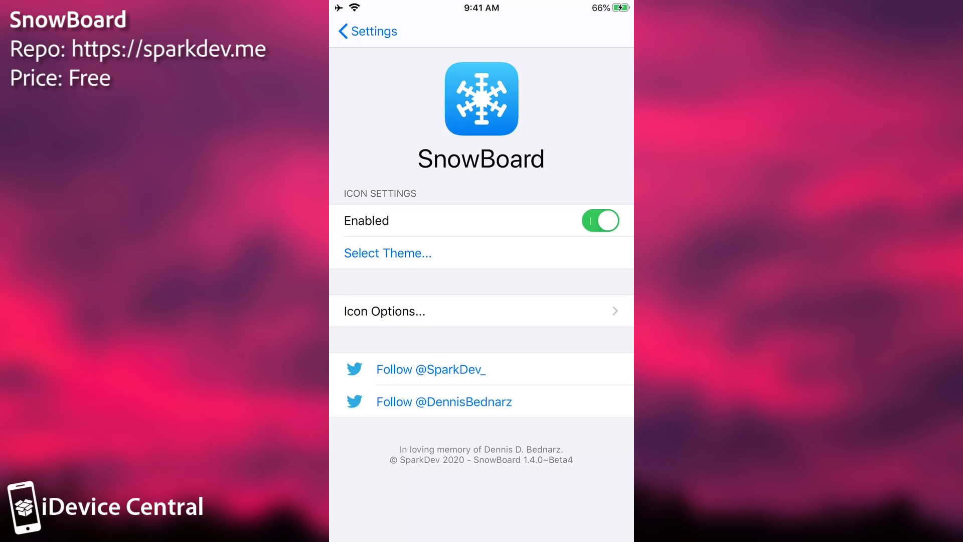
# Exit SnowBoard settings and swipe to the themed page holding Cydia, NewTerm and Filza
pyautogui.click(601, 219)
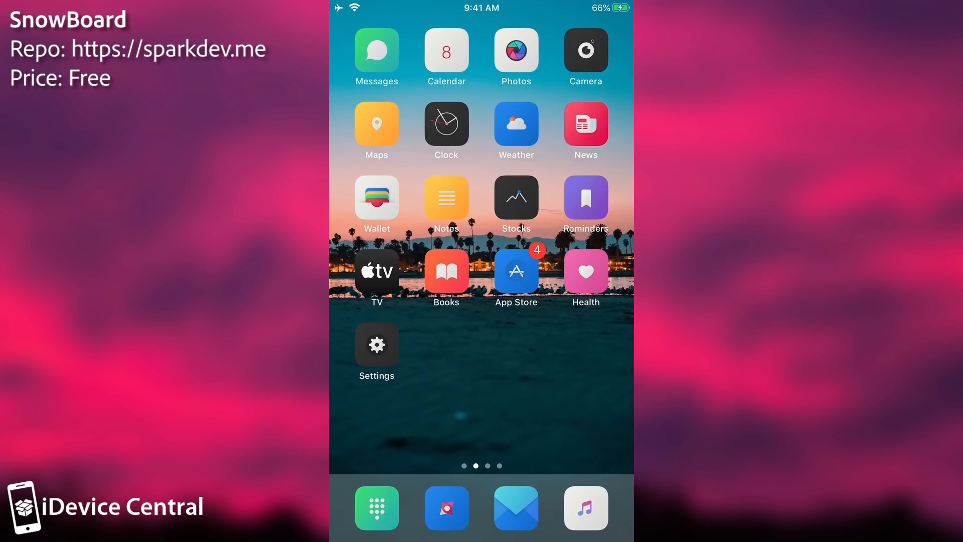
pyautogui.hscroll(-3)
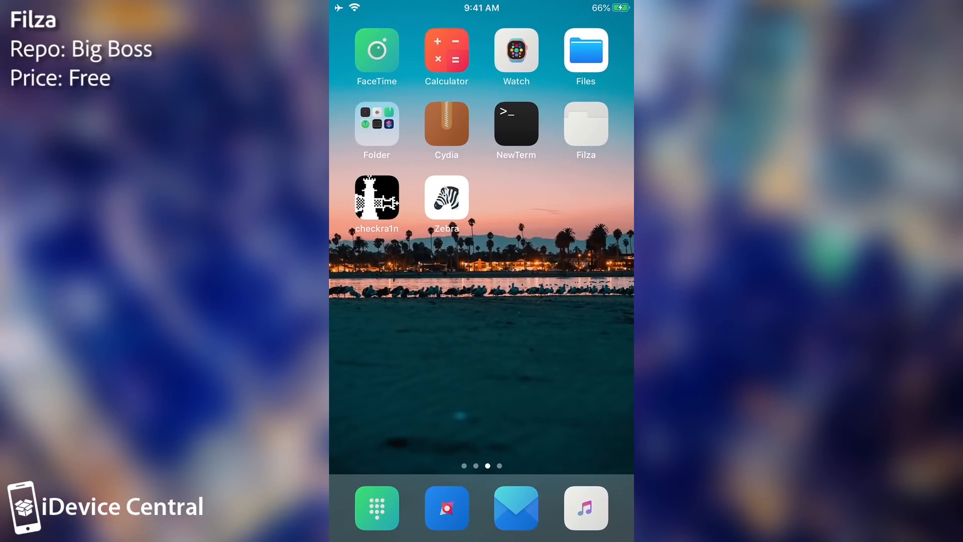
pyautogui.click(584, 129)
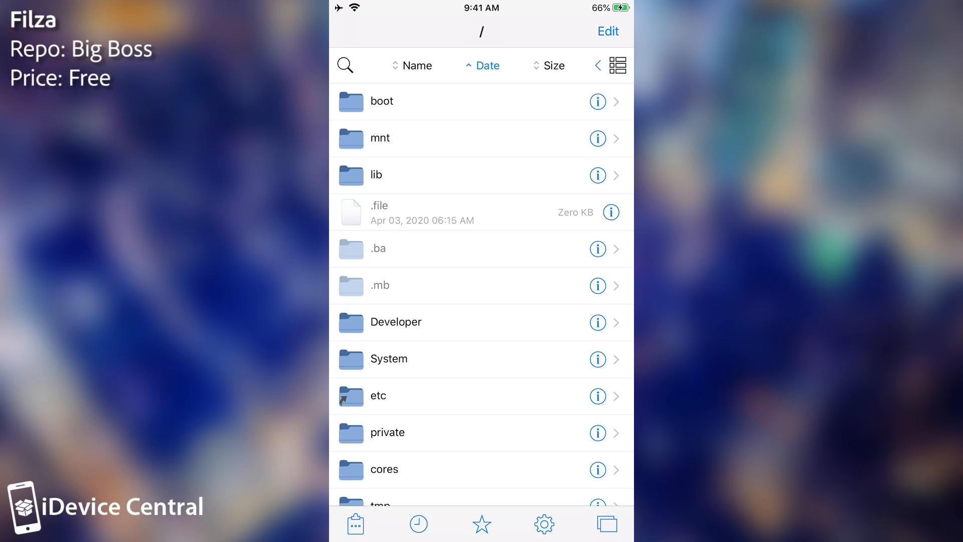
pyautogui.scroll(-3)
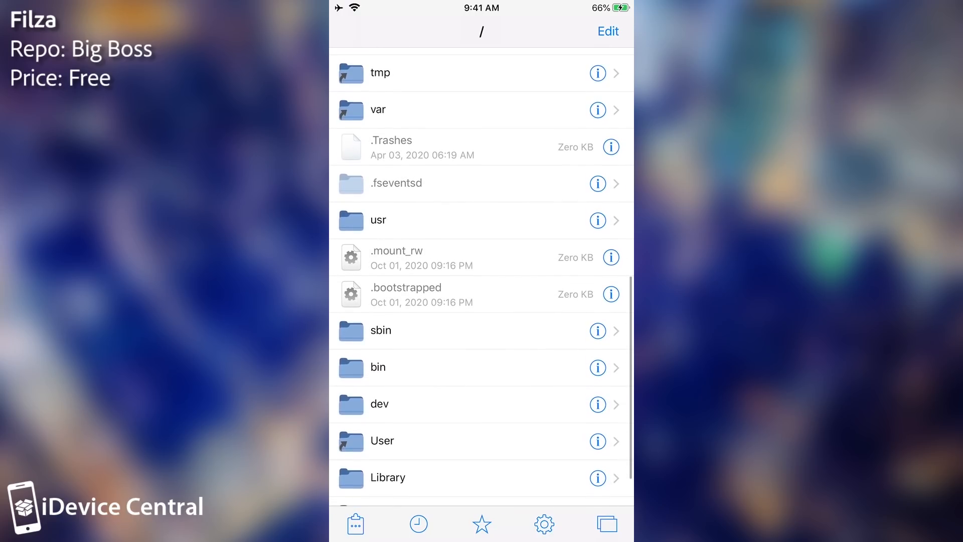
pyautogui.click(379, 404)
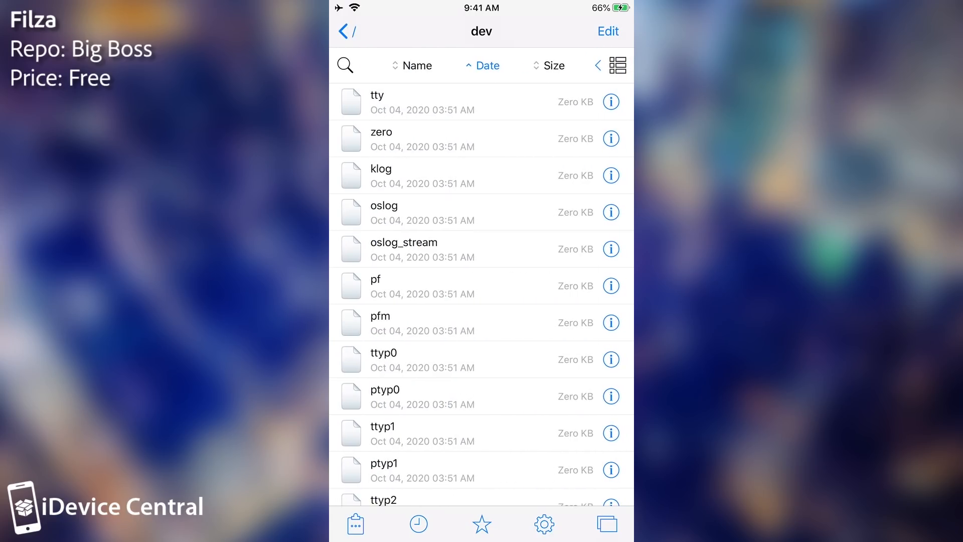
pyautogui.click(346, 30)
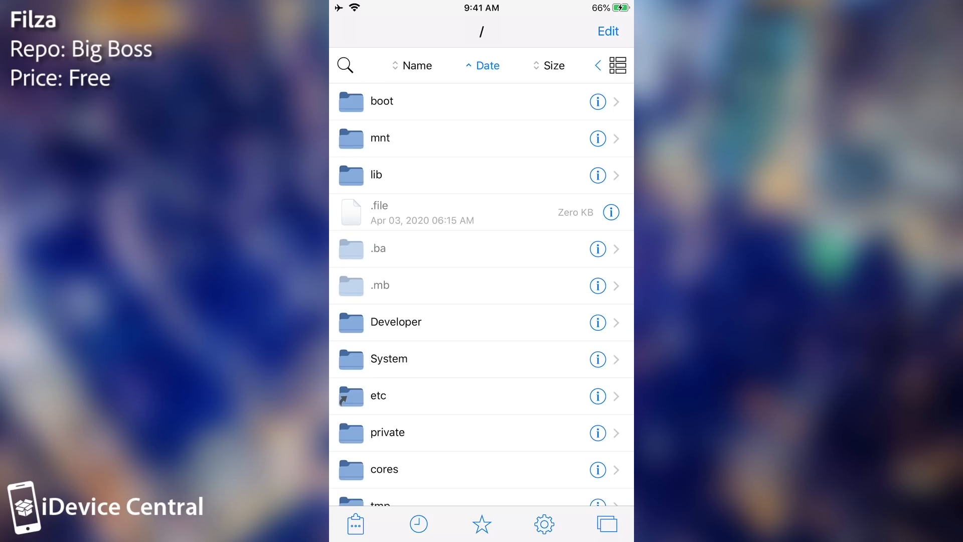
pyautogui.click(543, 524)
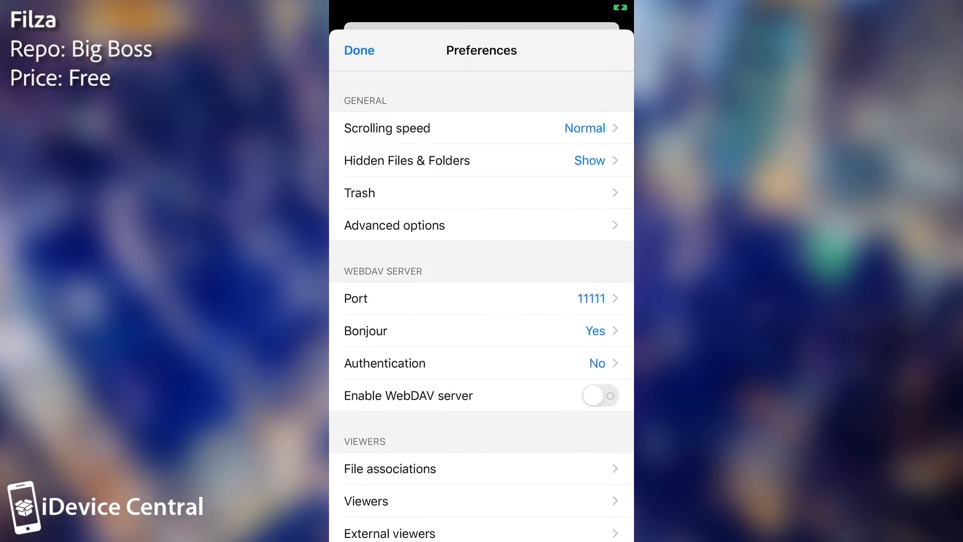
pyautogui.click(359, 50)
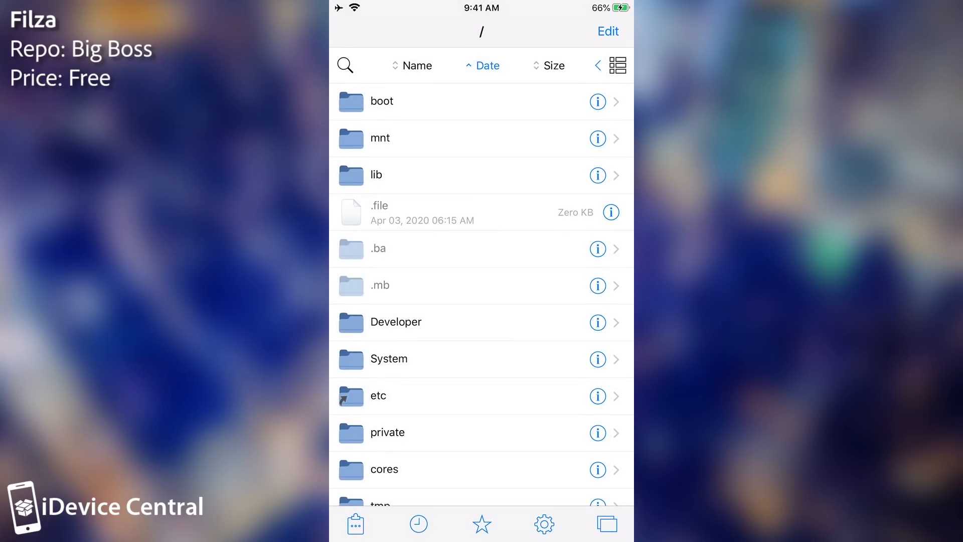
pyautogui.click(389, 359)
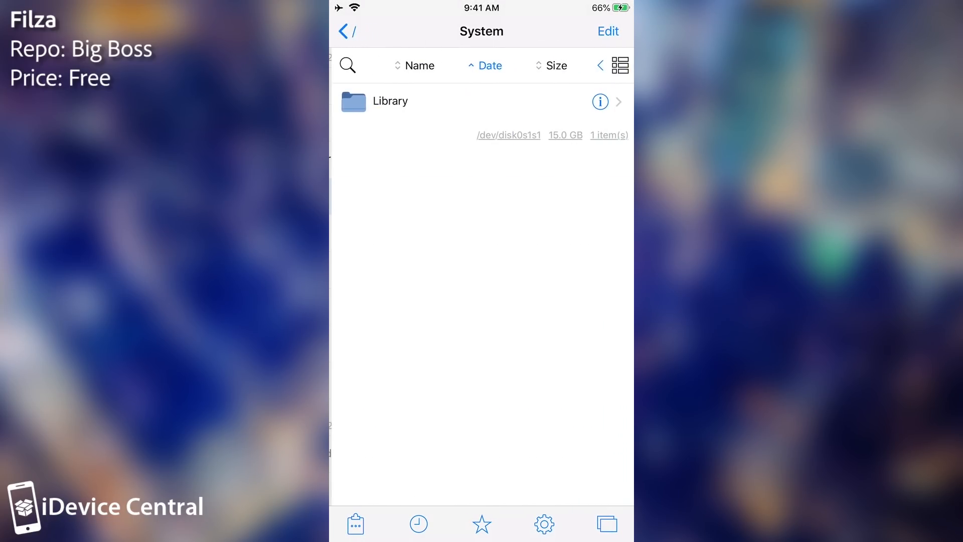
pyautogui.click(390, 101)
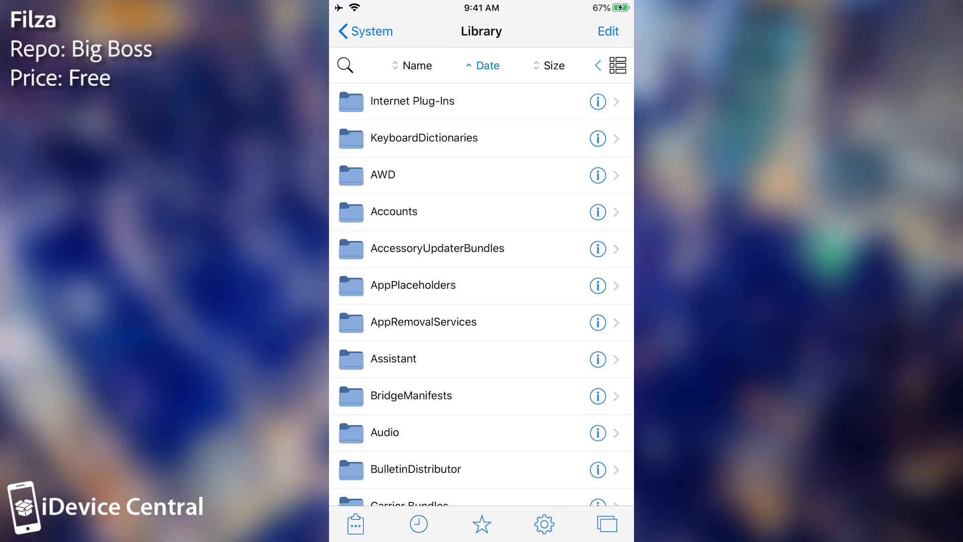
pyautogui.scroll(-3)
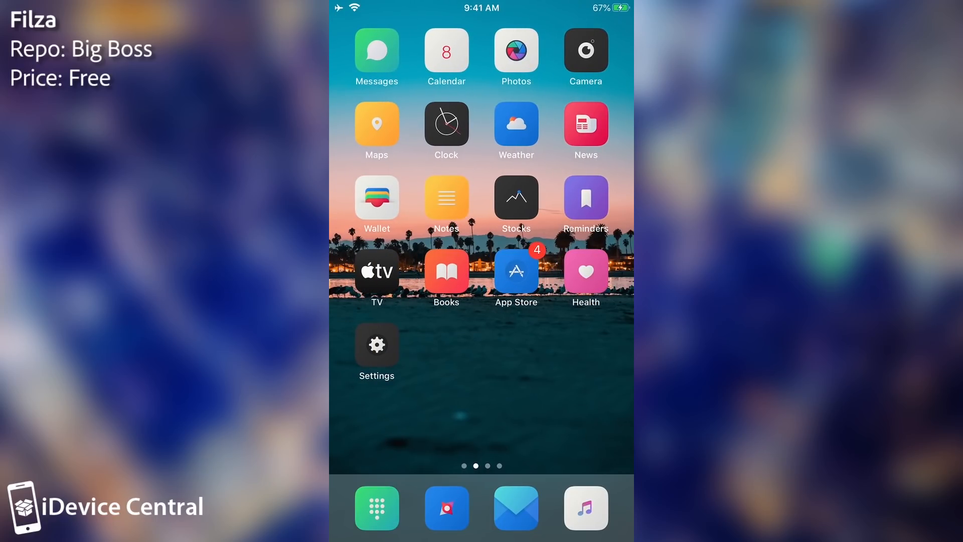
# Launch NewTerm, enter the root password for su, and run 'uname -'
pyautogui.hscroll(-3)
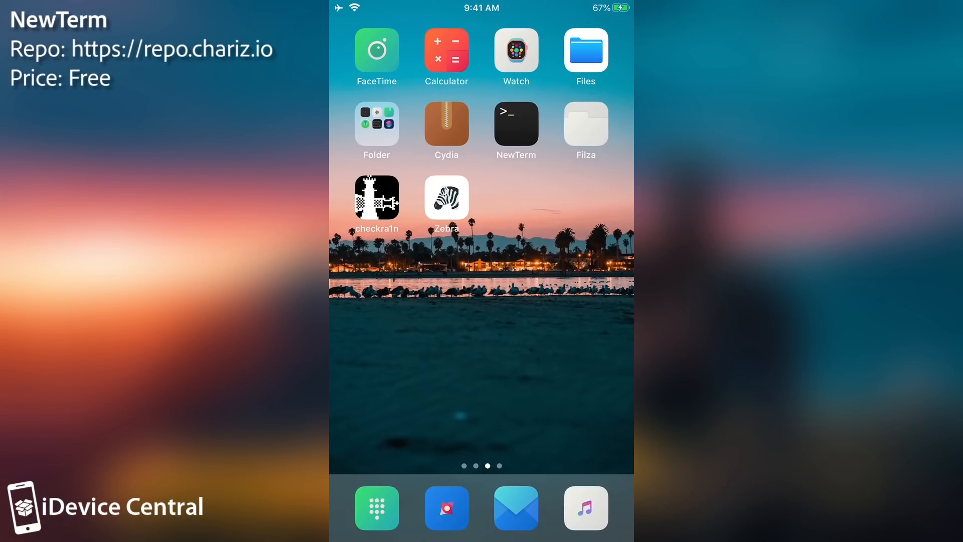
pyautogui.click(516, 123)
pyautogui.write('su')
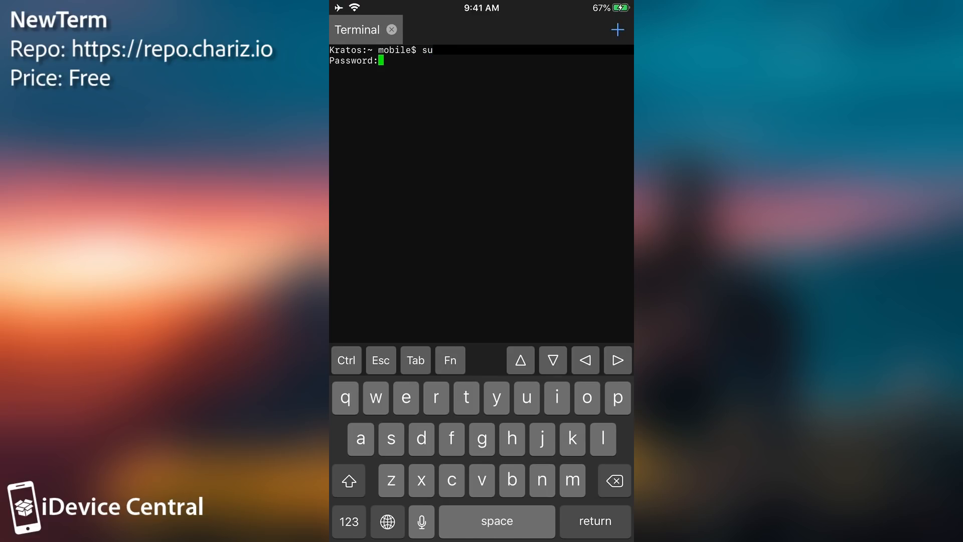
pyautogui.click(617, 397)
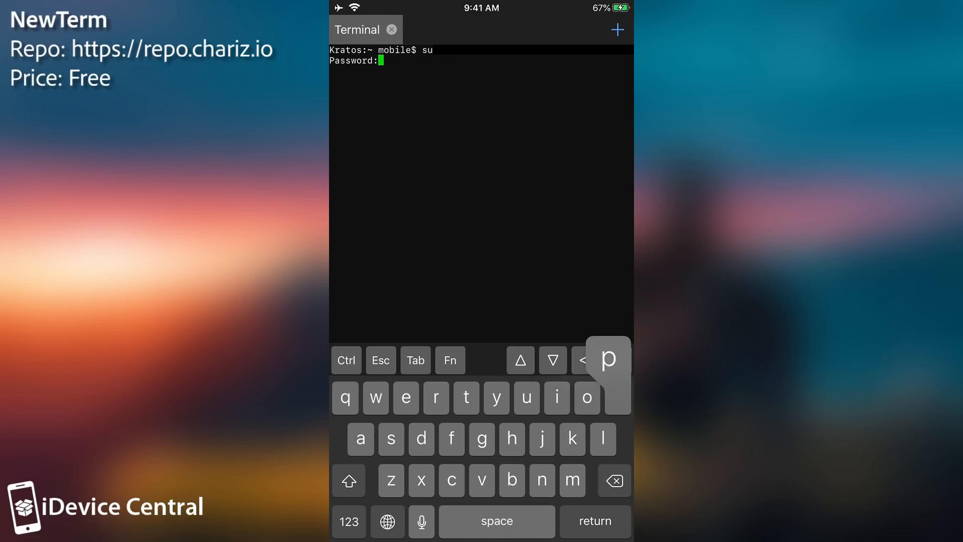
pyautogui.press('return')
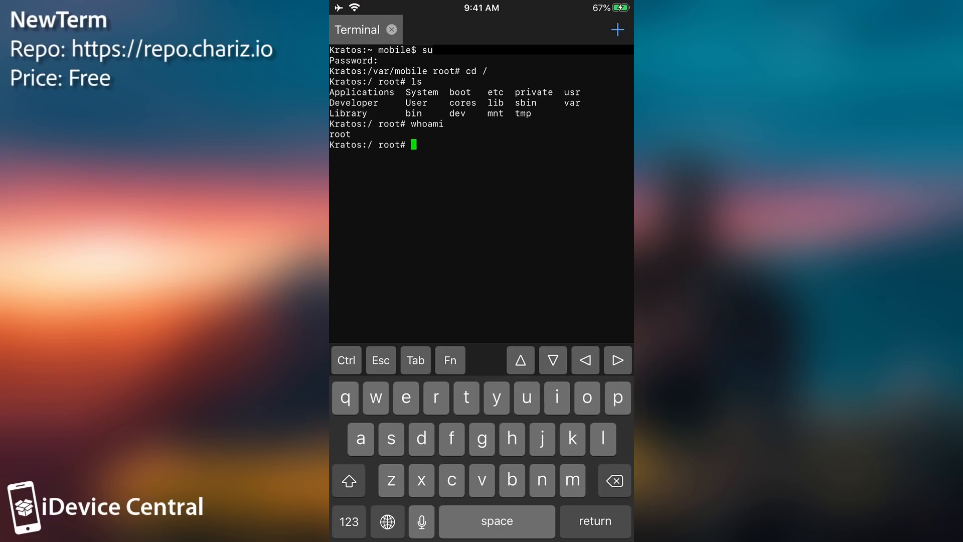
pyautogui.write('uname -')
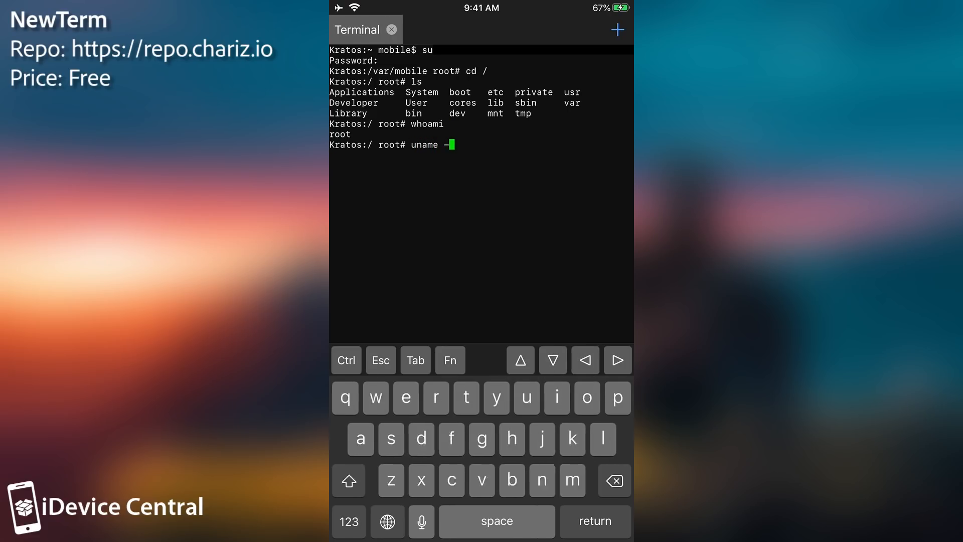
pyautogui.press('return')
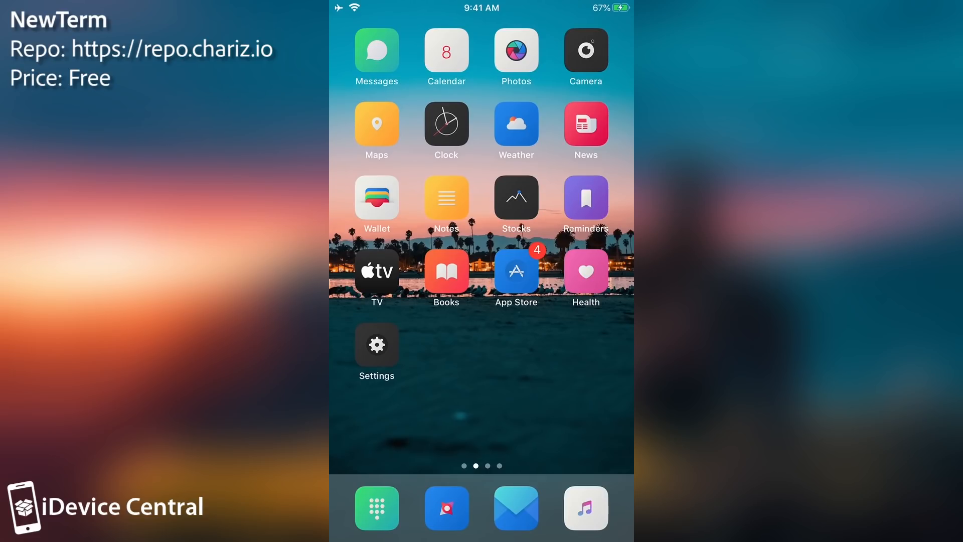
pyautogui.hscroll(-3)
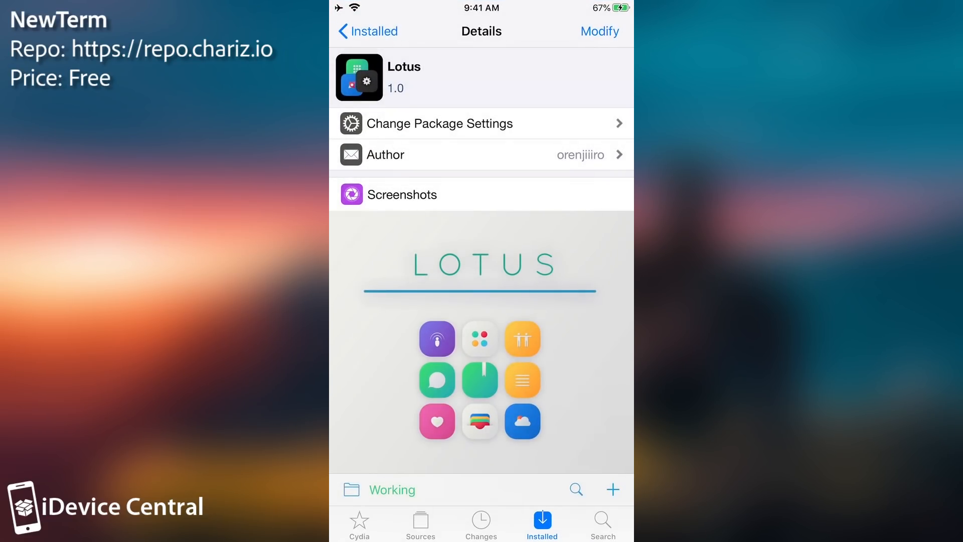
pyautogui.click(368, 30)
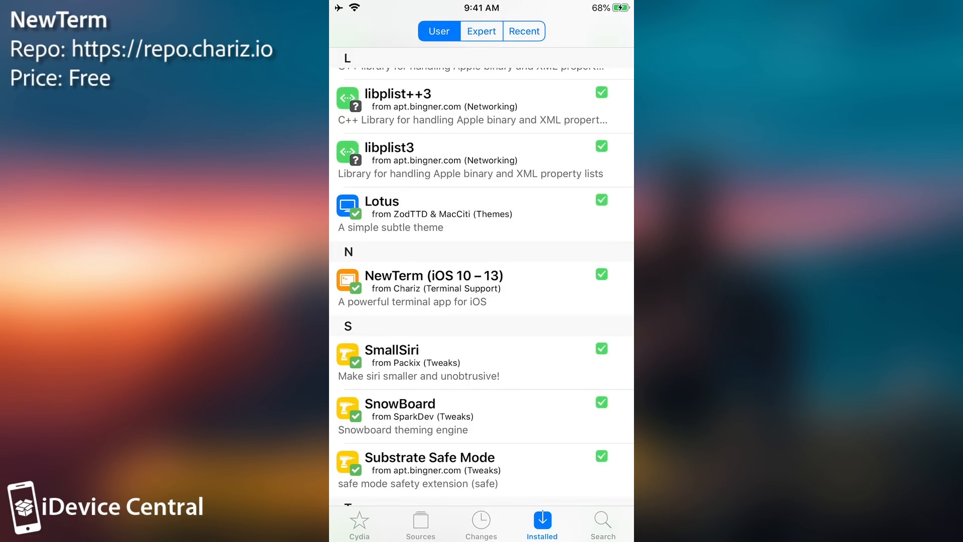
pyautogui.click(434, 287)
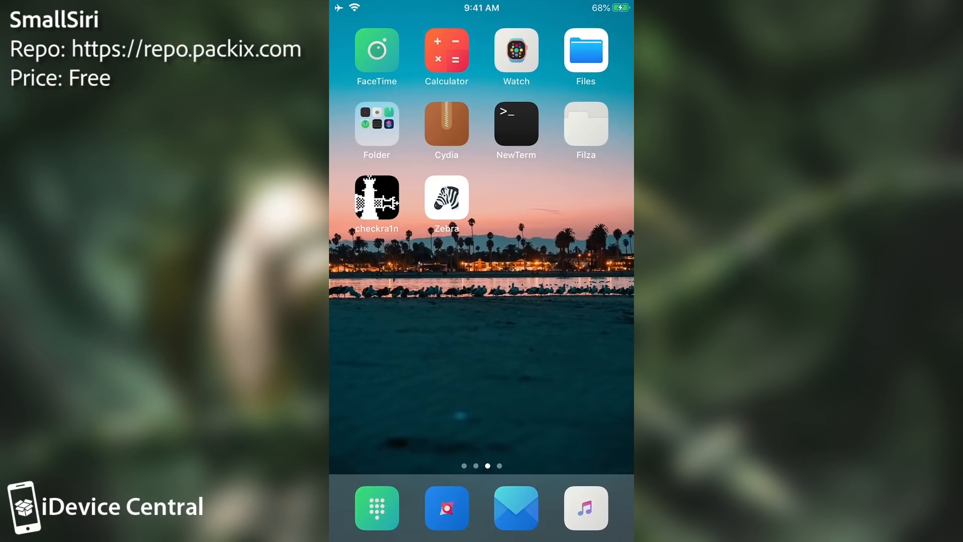
# Launch Cydia and open SmallSiri's Details page showing version 1.2.2
pyautogui.click(517, 124)
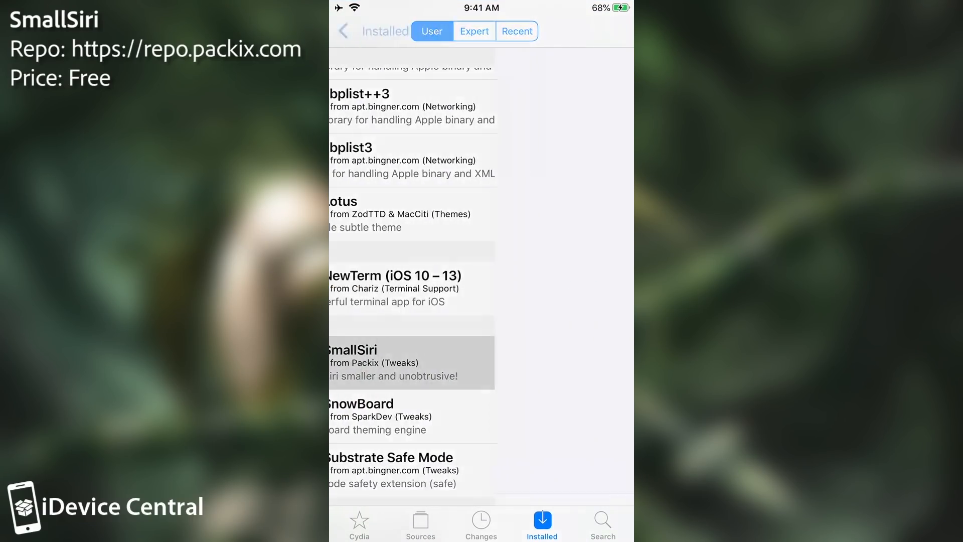
pyautogui.click(412, 362)
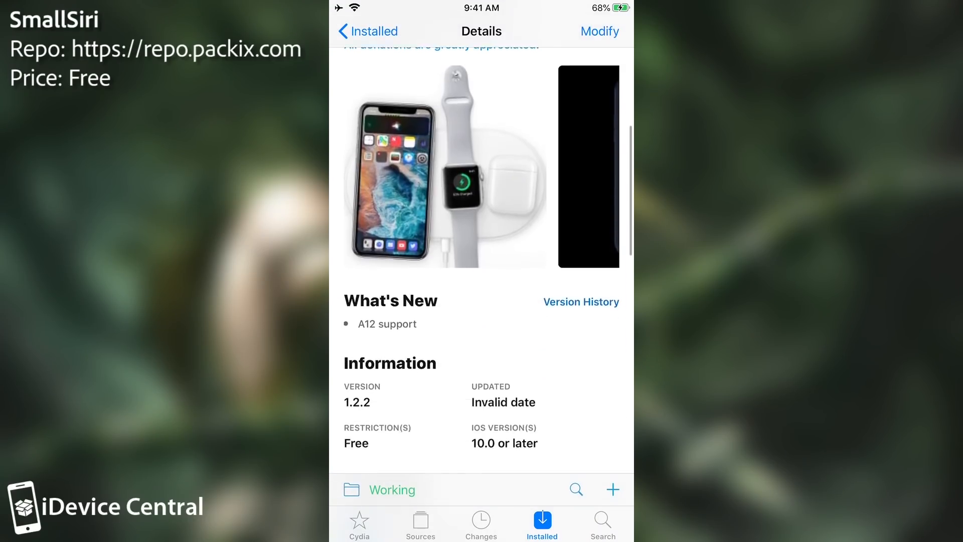